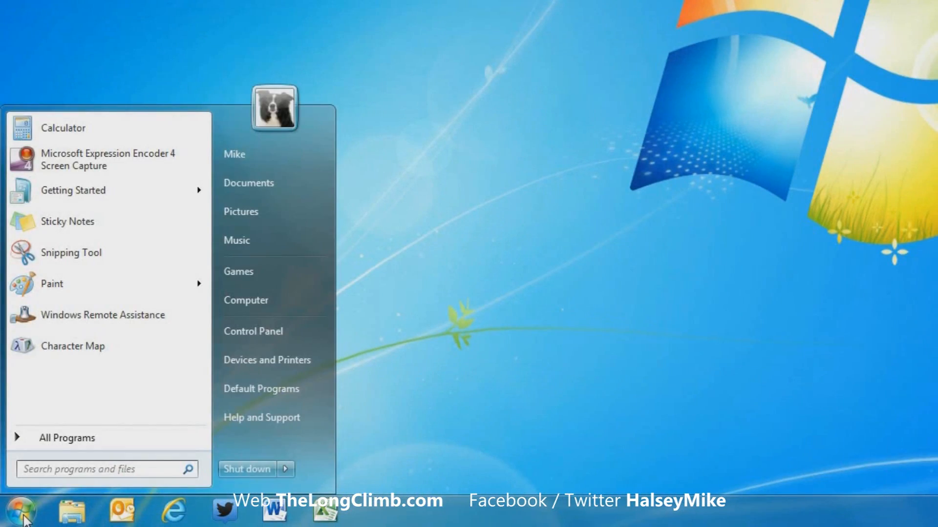
Search the Start menu for 'remote' to find Windows Remote Assistance
text(remote)
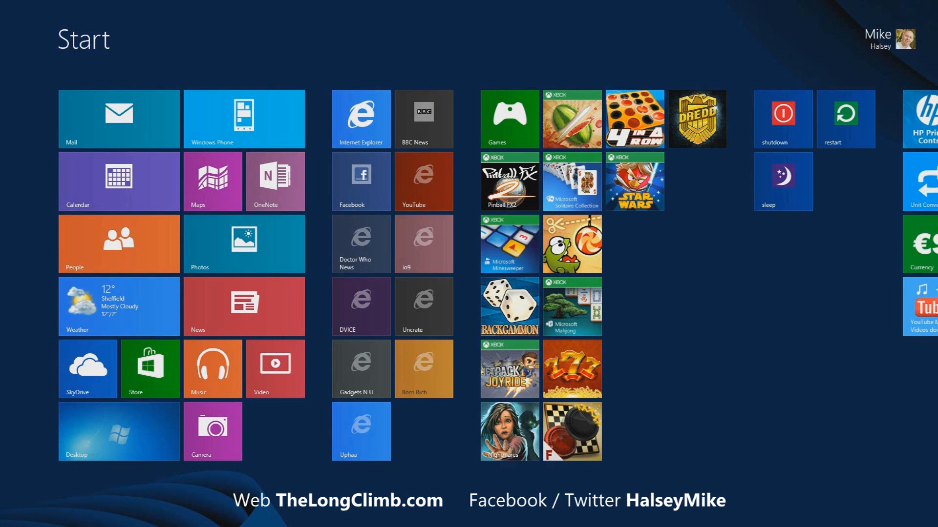
Search 'remote' on the Start screen, filter to Settings and launch Remote Assistance
text(remot)
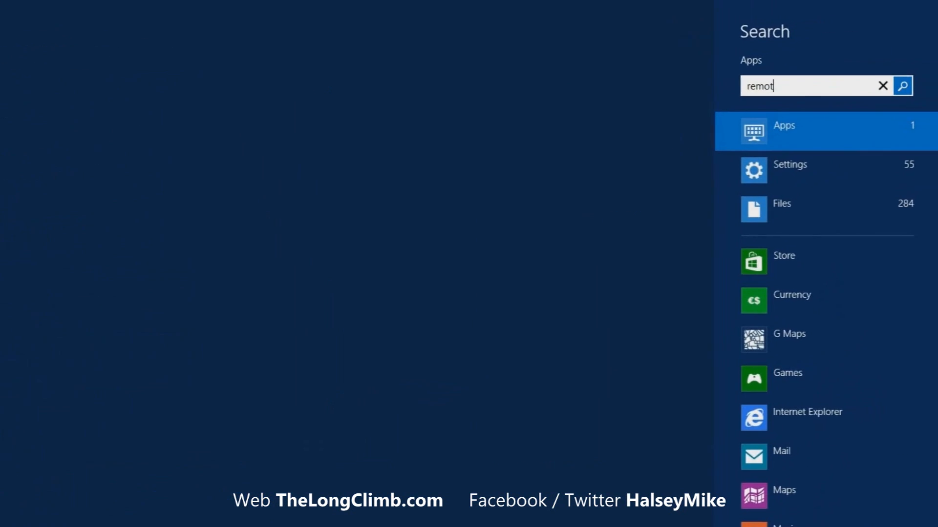
text(e)
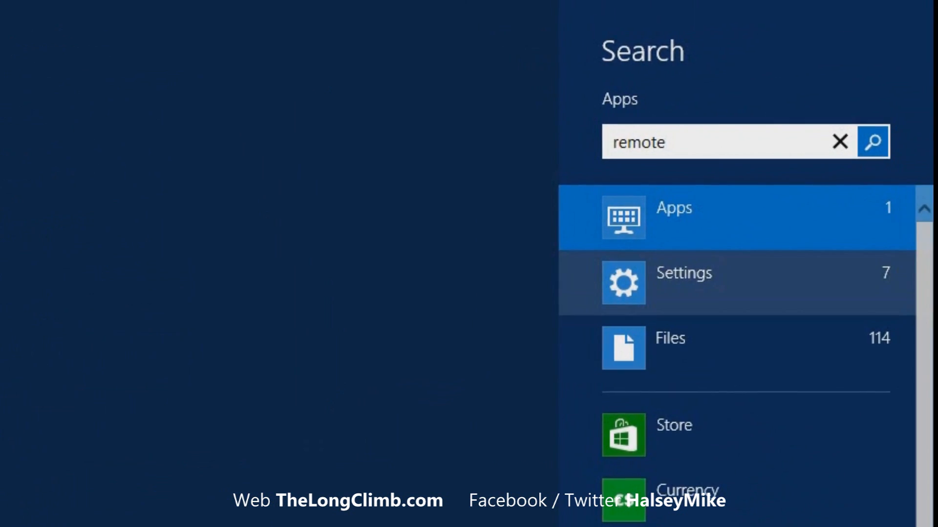
click(684, 282)
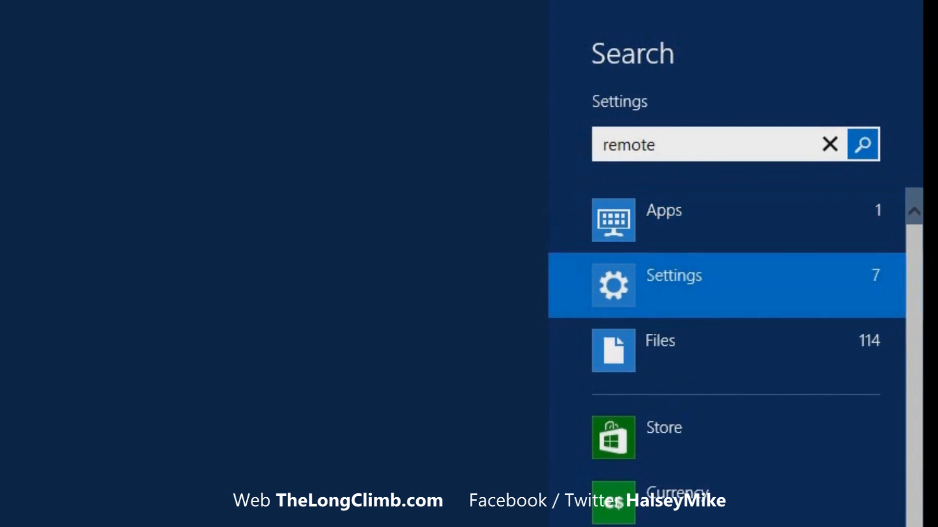
click(674, 276)
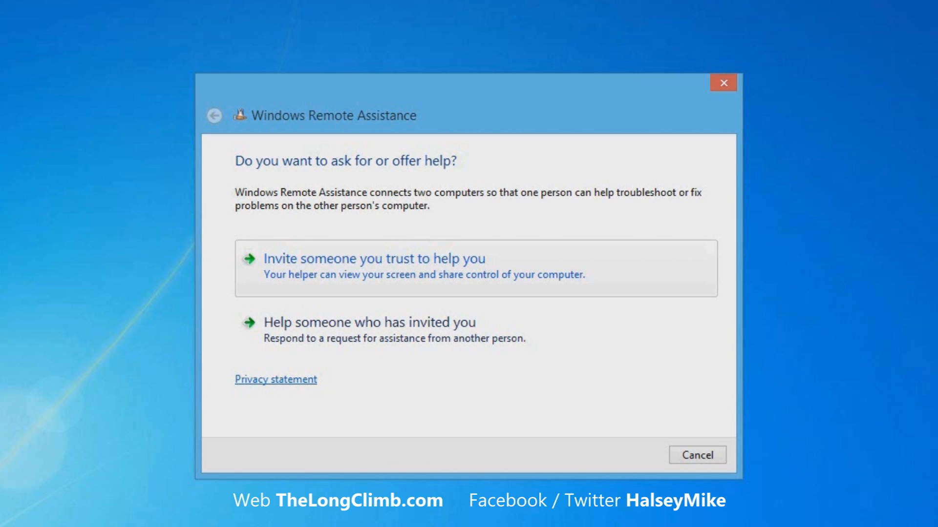
Choose 'Invite someone you trust to help you' to reach the invitation-method choices
click(375, 259)
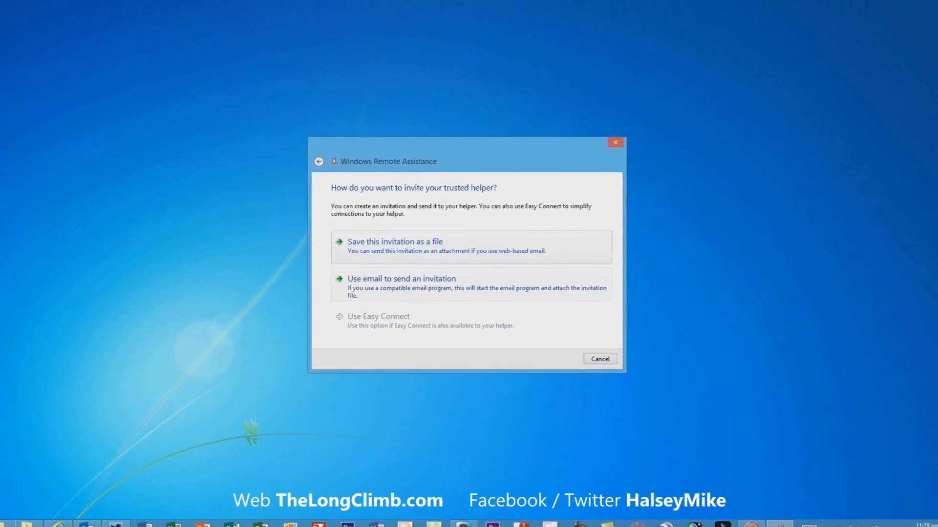
Choose an invitation method so the helper's PC prompts for the connection password
click(397, 241)
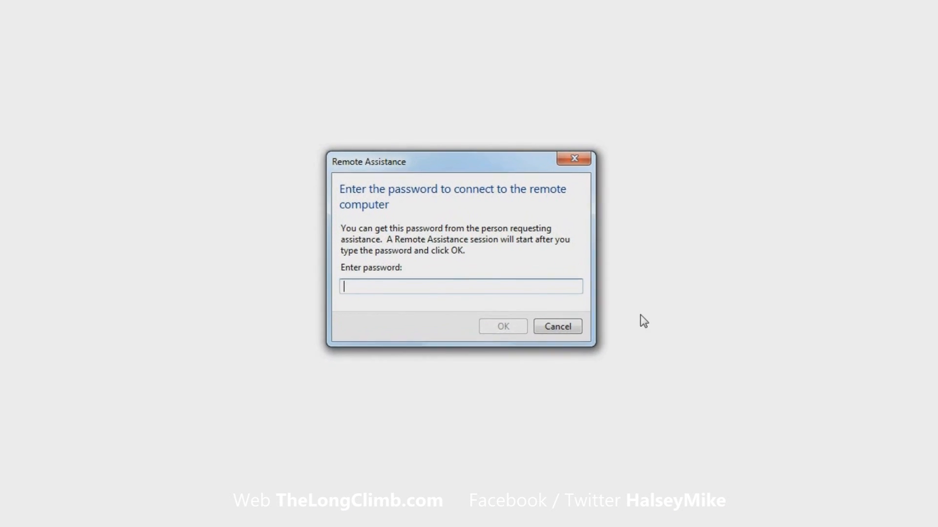
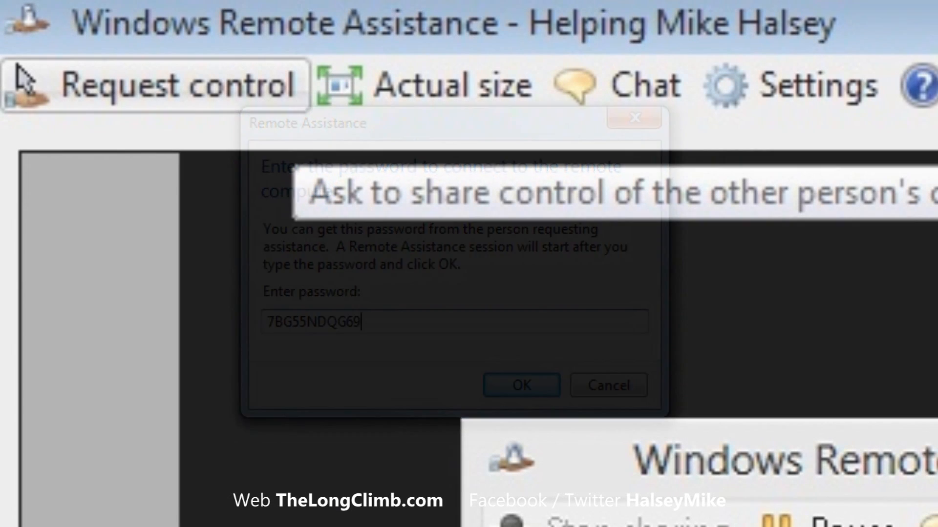
Connect to the remote computer and request shared control of its desktop
click(520, 385)
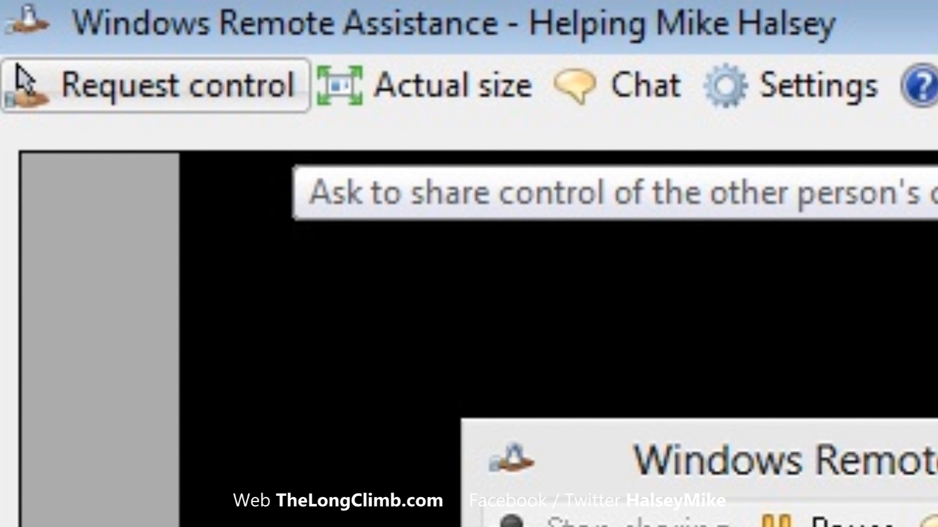
click(152, 83)
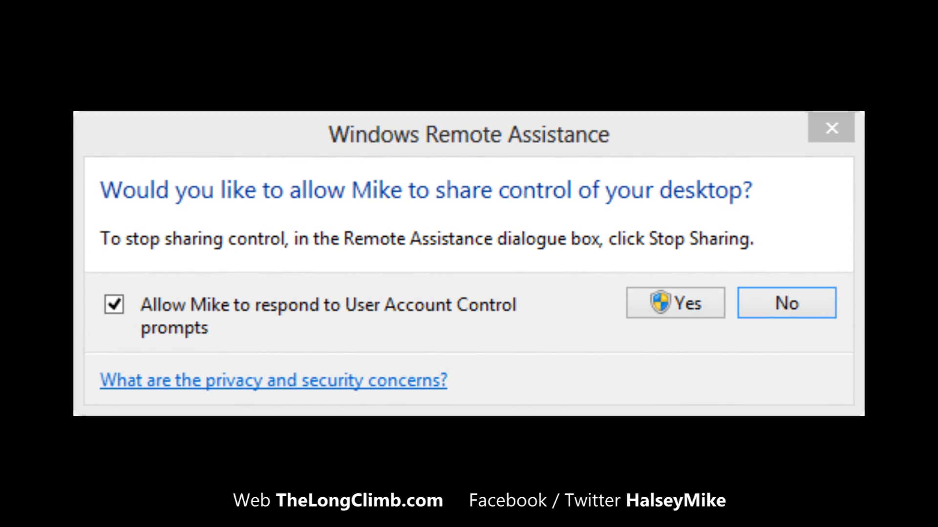
Answer Yes to let Mike share control of the desktop
click(675, 303)
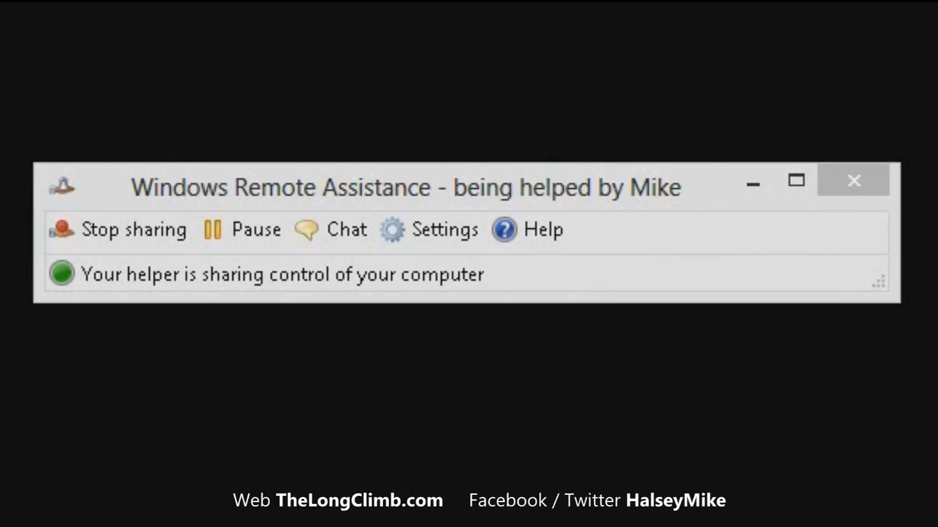